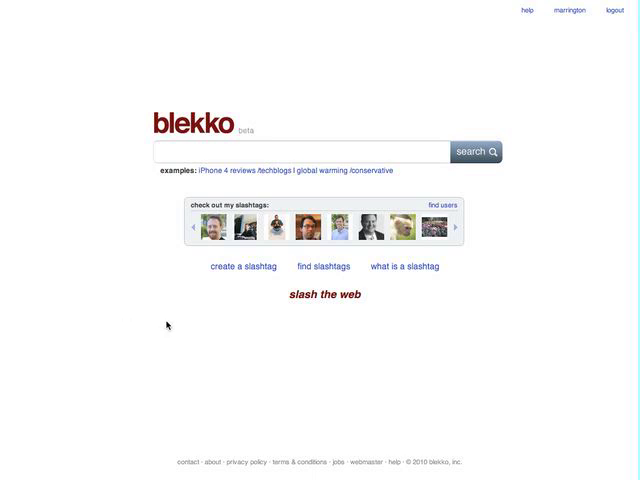
mouse_move(161, 322)
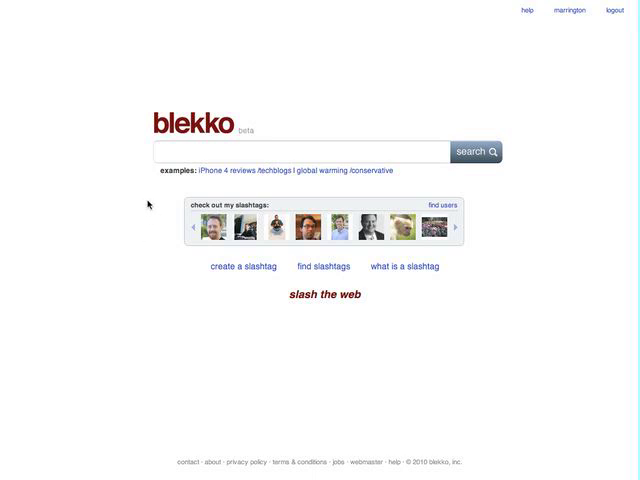
mouse_move(141, 188)
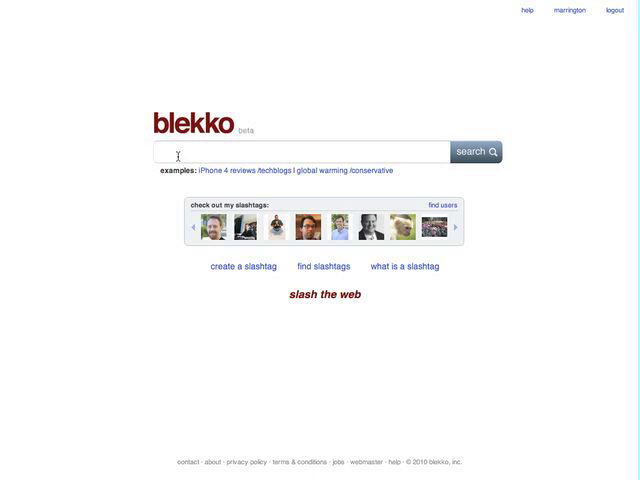
- Search Blekko for 'dell' via its suggestion, bringing up about 156K web results
type("dell")
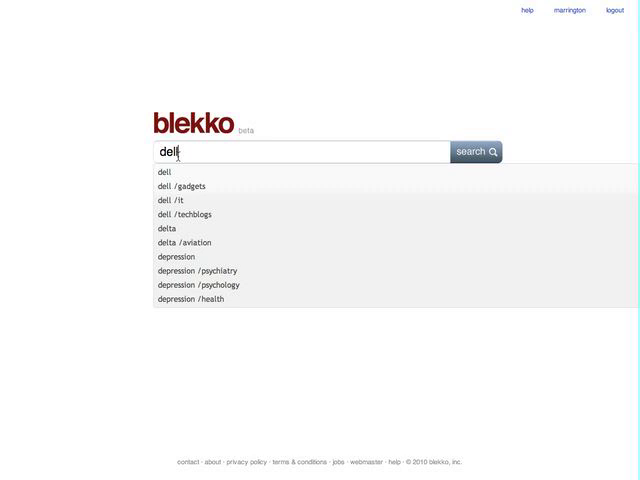
left_click(476, 151)
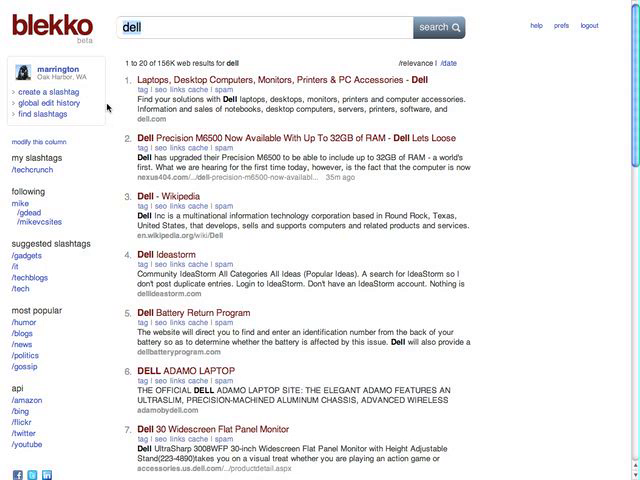
mouse_move(114, 94)
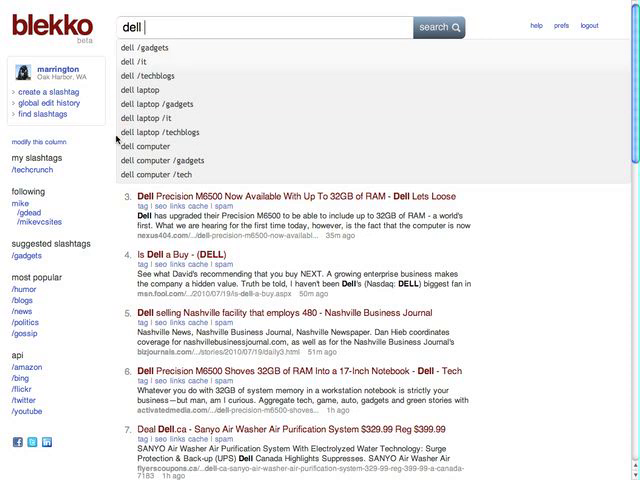
- Run the 'dell /news' search for about 14K recent Dell news results
left_click(440, 26)
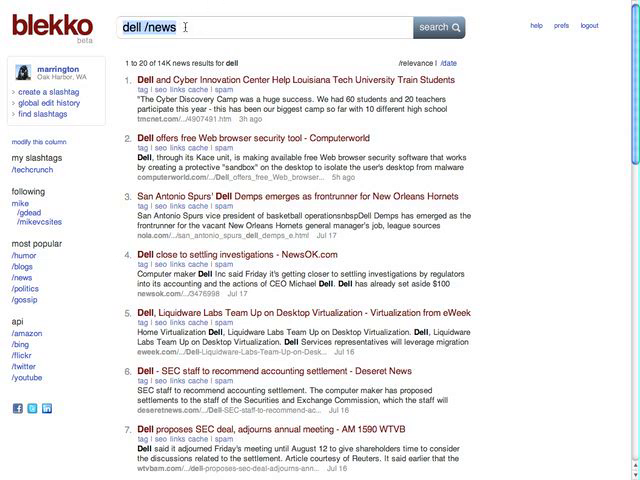
- Search 'mel gibson /politics' for about 4K politics results, then type 'dell' again
type("ap")
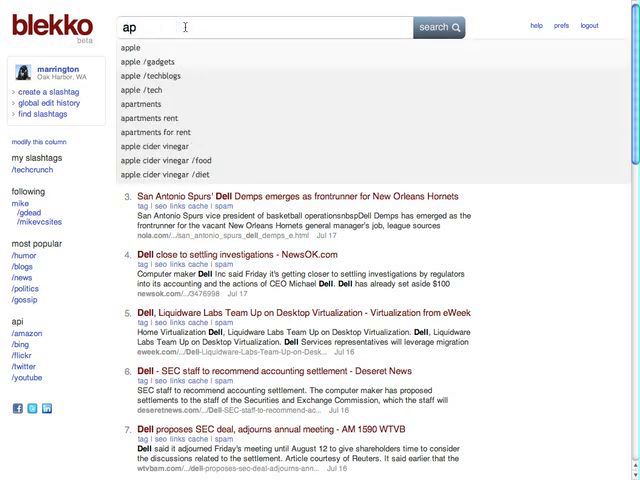
type("mel gibson")
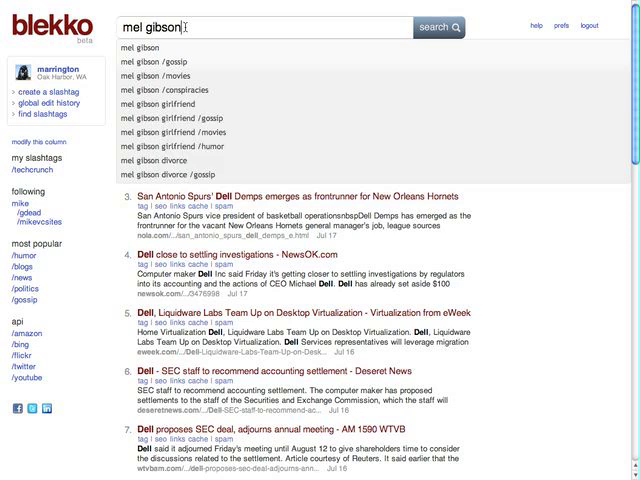
left_click(438, 27)
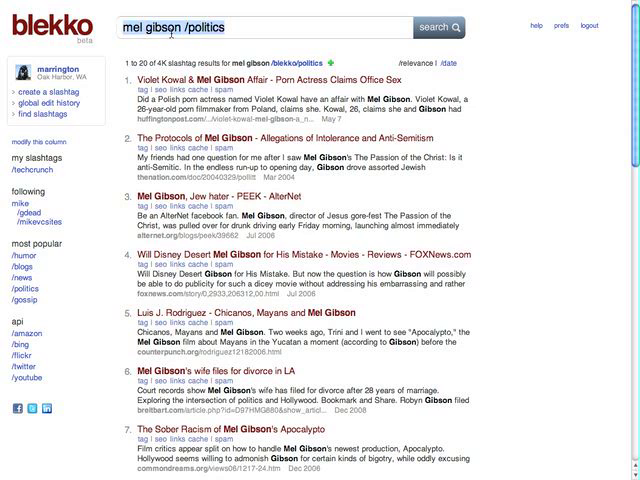
type("dell")
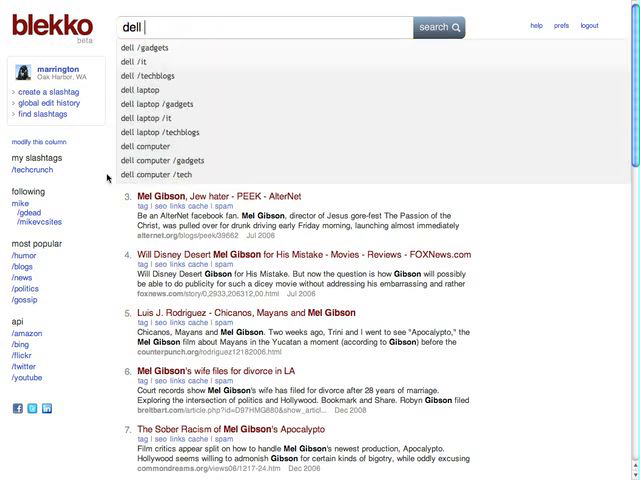
- Run the dell search filtered to /amazon, then to /youtube
left_click(438, 27)
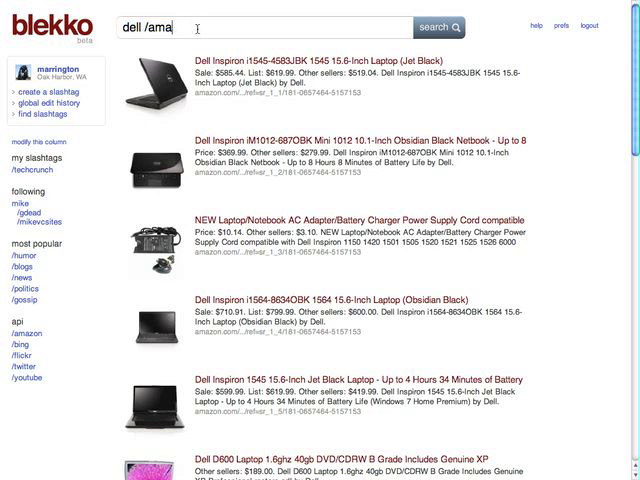
key("BackSpace")
type("youtube")
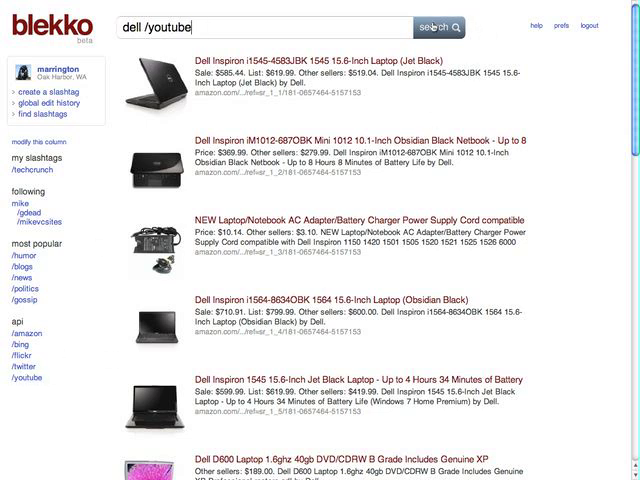
left_click(437, 27)
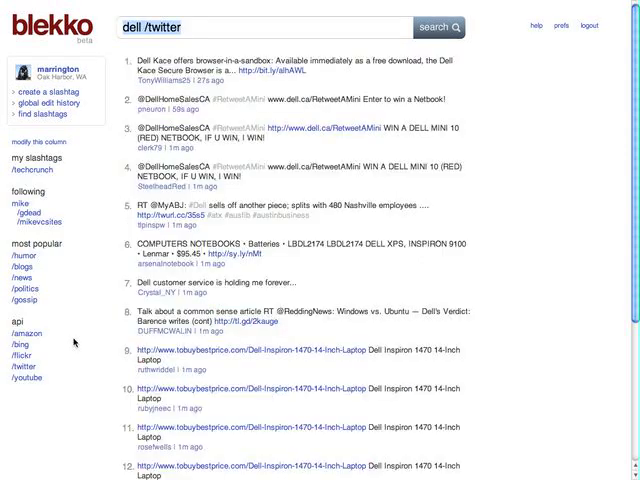
mouse_move(22, 358)
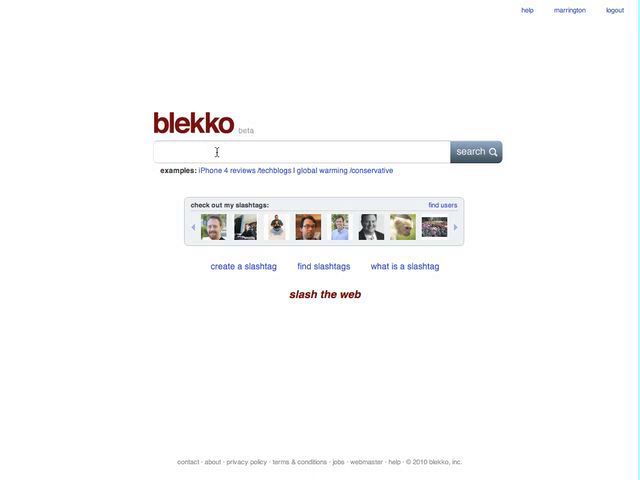
mouse_move(568, 11)
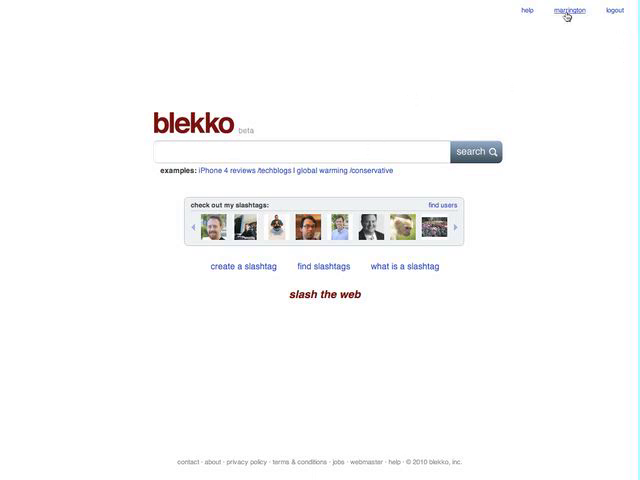
- Go to the profile page and open the /marrington/techcrunch slashtag's six-site list
left_click(566, 10)
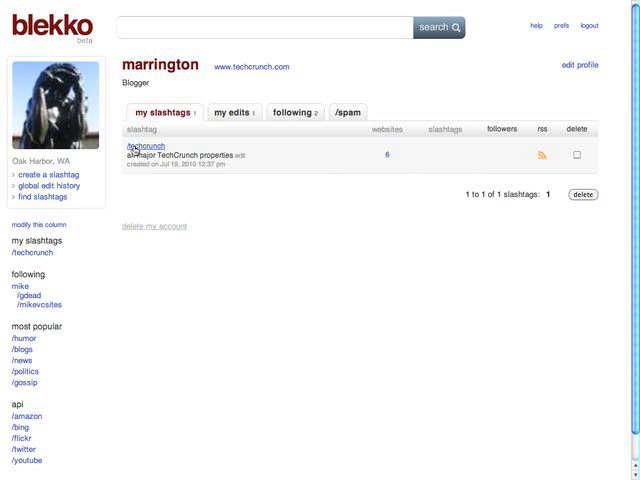
left_click(141, 146)
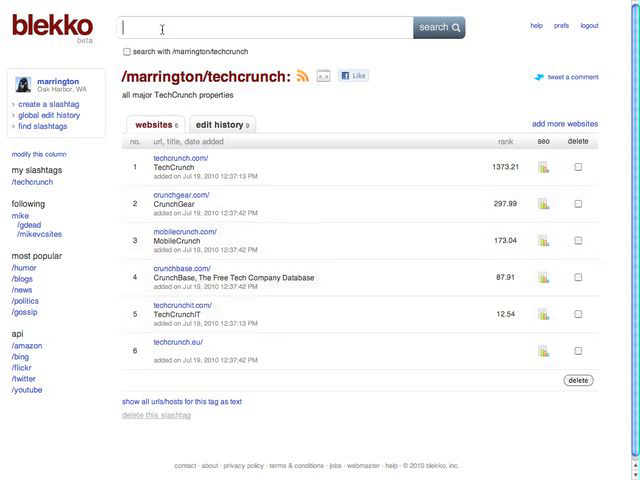
- Search 'apple antenna /techcrunch', then append '/date' for 942 date-sorted posts
type("apple antenna /t")
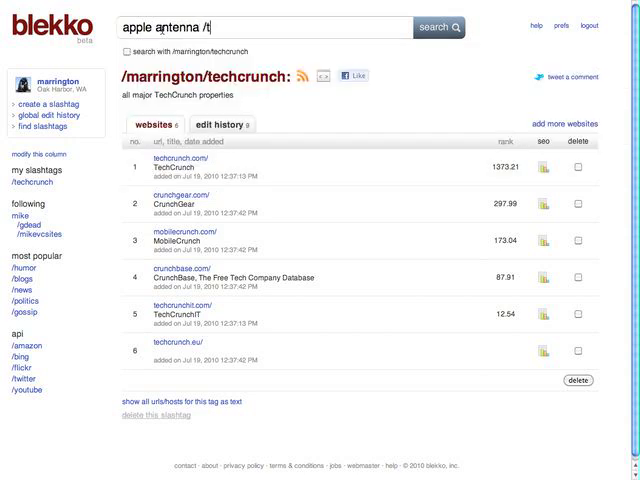
type("echcrunch")
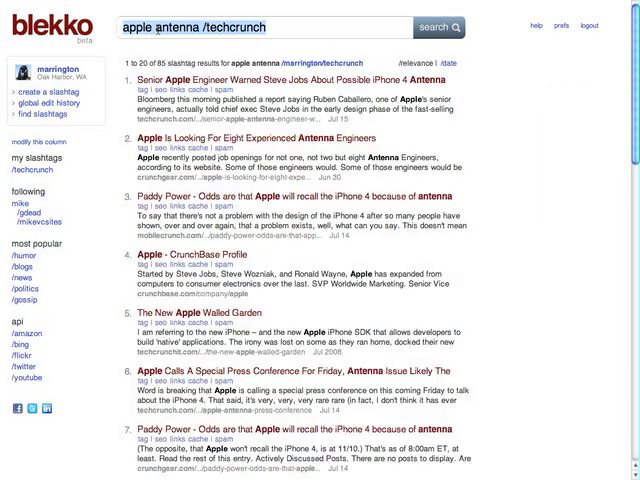
mouse_move(128, 118)
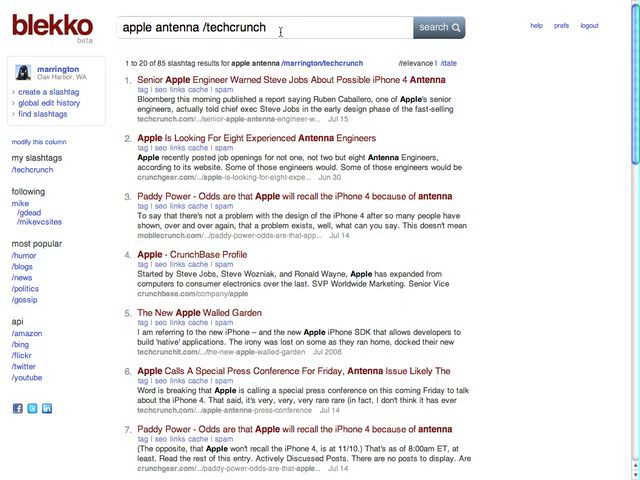
type("/date")
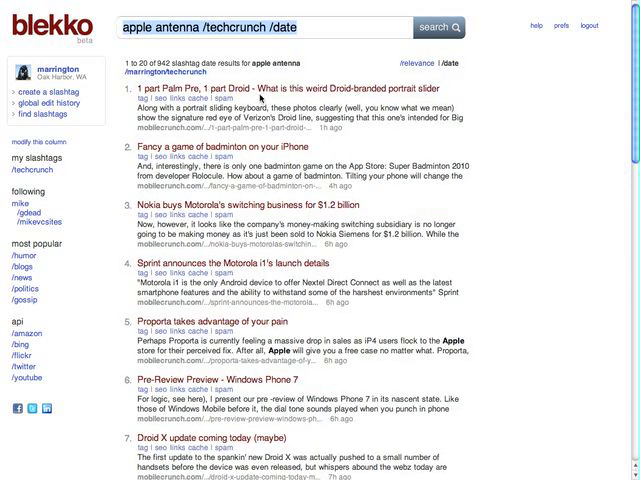
mouse_move(186, 165)
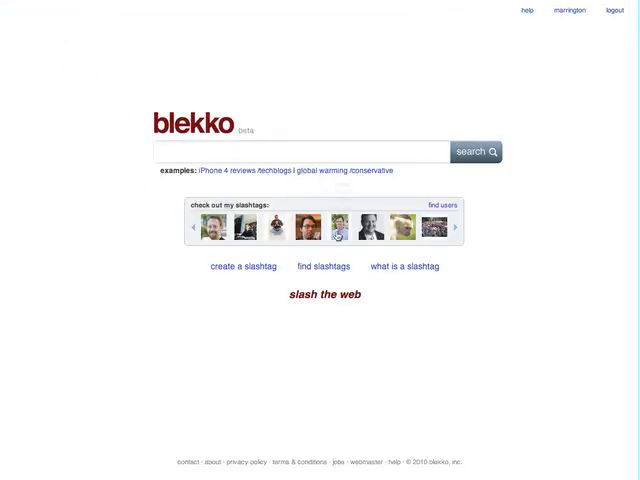
mouse_move(340, 226)
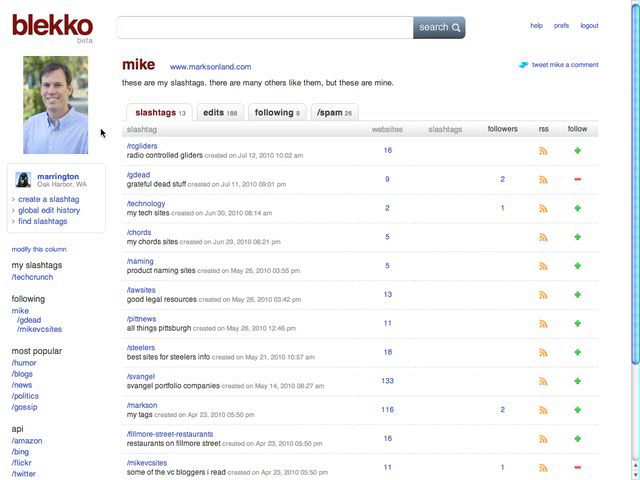
mouse_move(100, 135)
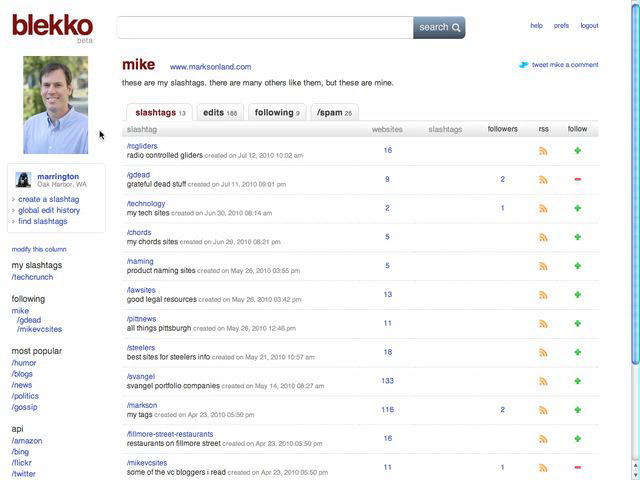
- Scroll through Mike's /svangel slashtag of 133 portfolio-company sites and follow it
scroll("down", 3)
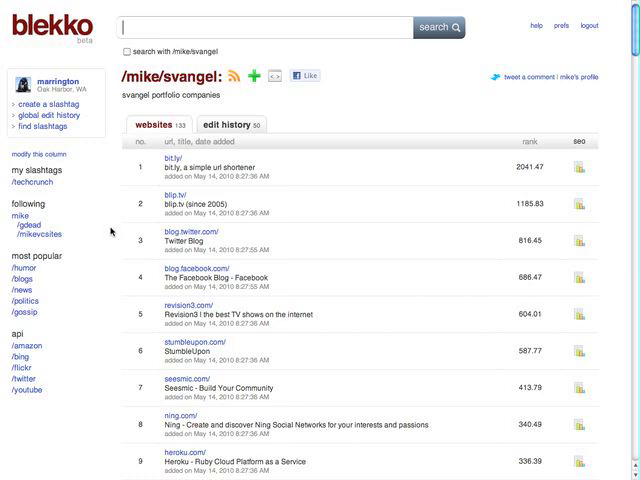
scroll("down", 3)
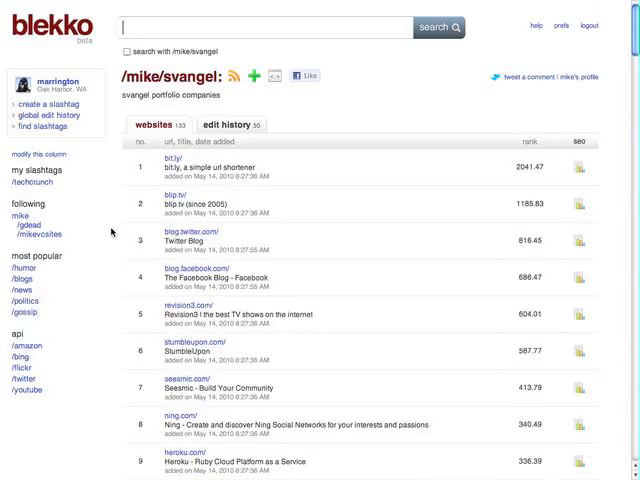
mouse_move(190, 207)
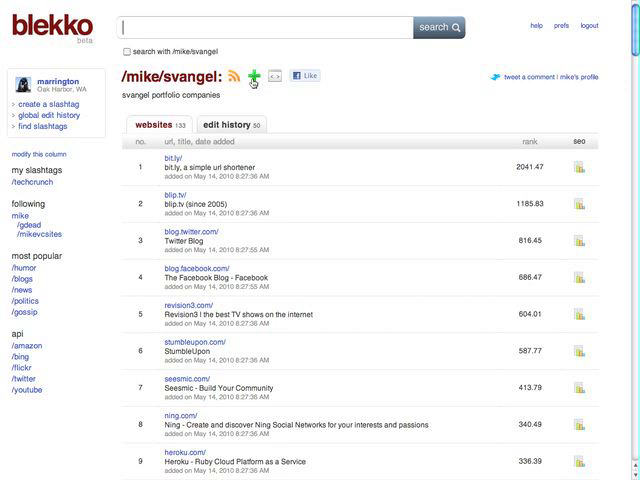
mouse_move(233, 76)
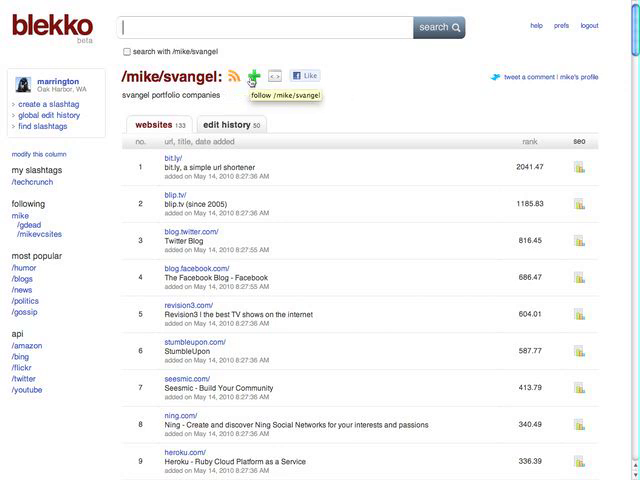
left_click(257, 77)
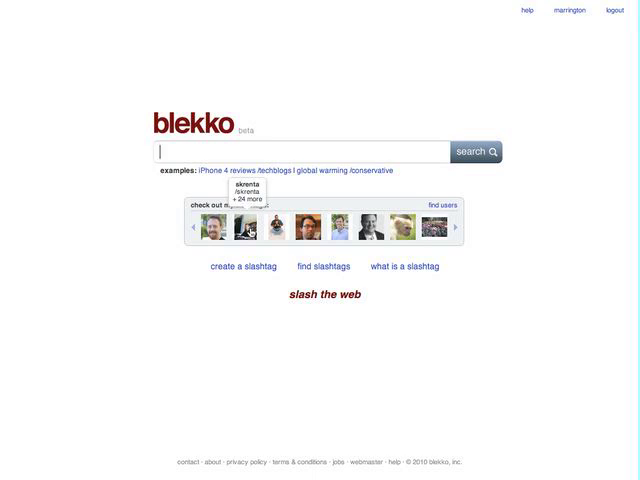
- Open Skrenta's slashtag profile, browse it, and follow his Top Liberal Blogs slashtag
left_click(241, 185)
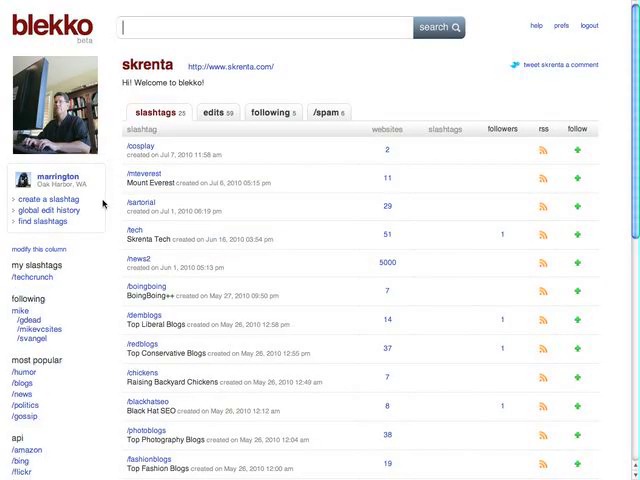
scroll("down", 3)
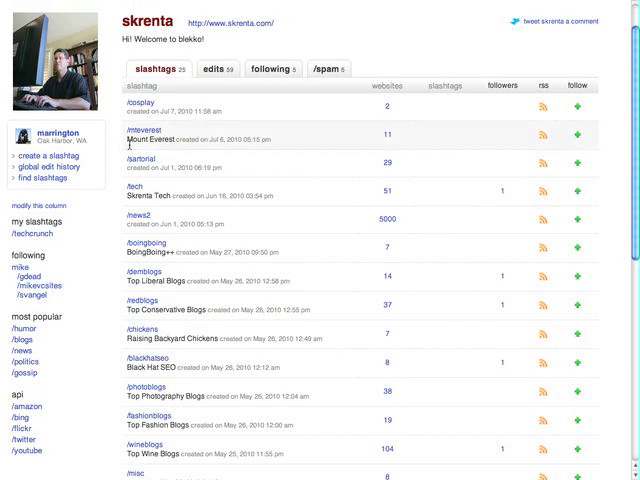
scroll("down", 3)
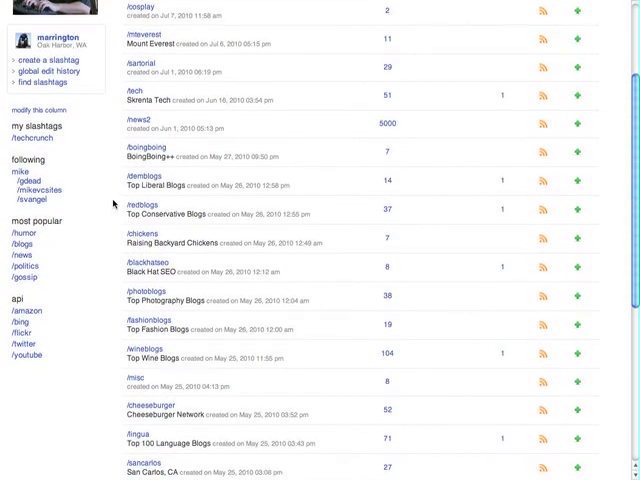
scroll("down", 3)
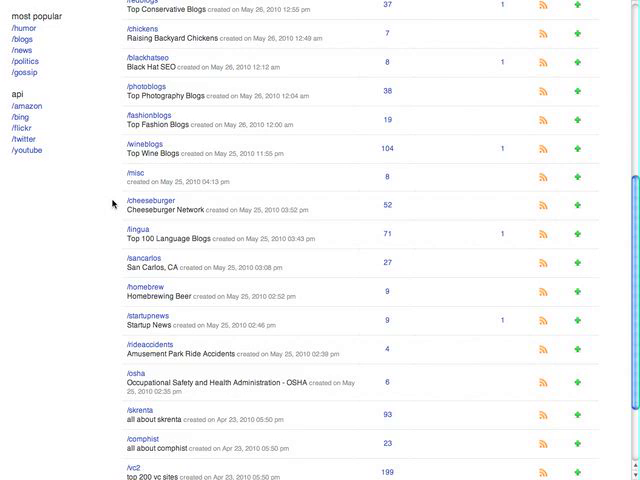
scroll("down", 3)
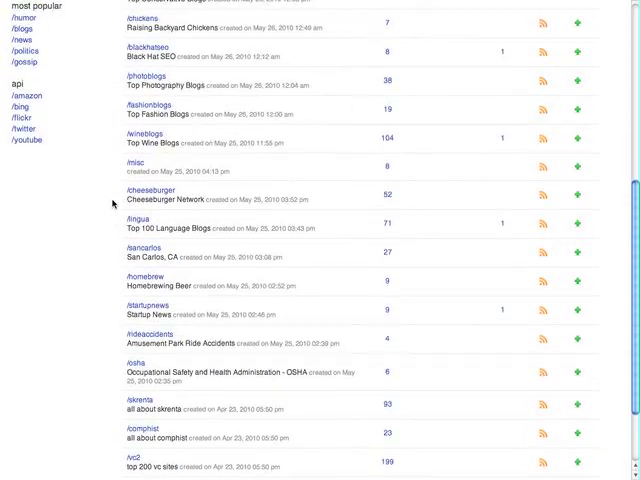
scroll("up", 3)
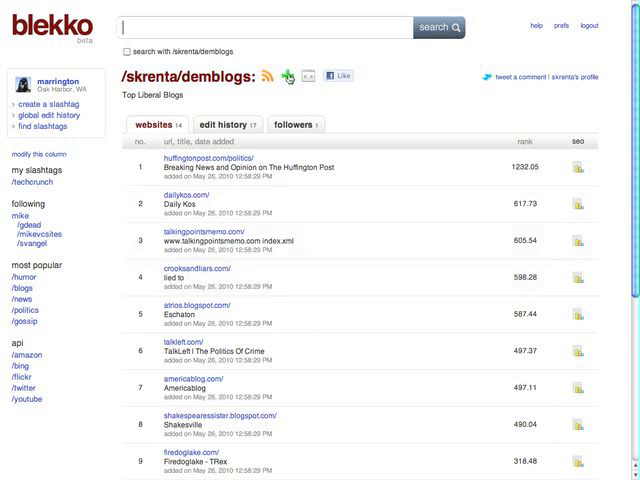
left_click(291, 76)
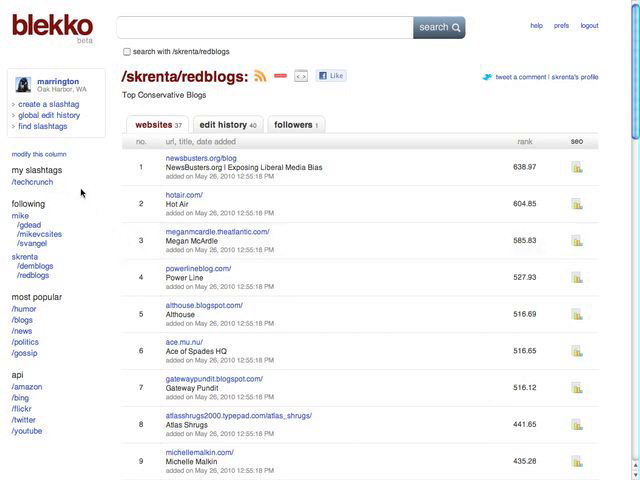
mouse_move(82, 193)
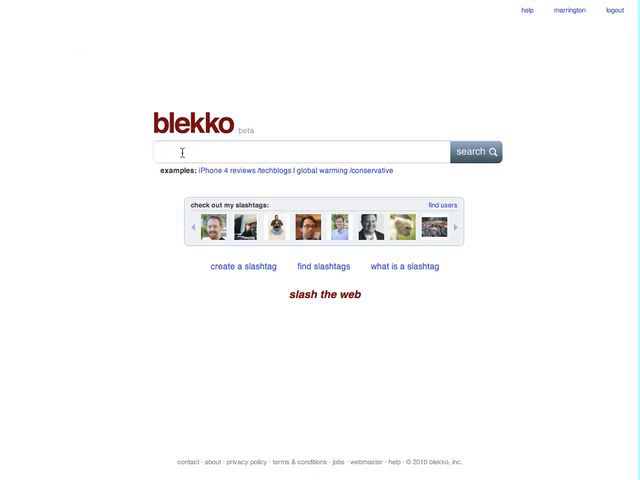
- Search 'barack obama', getting about 478K web results led by Wikipedia
type("pres")
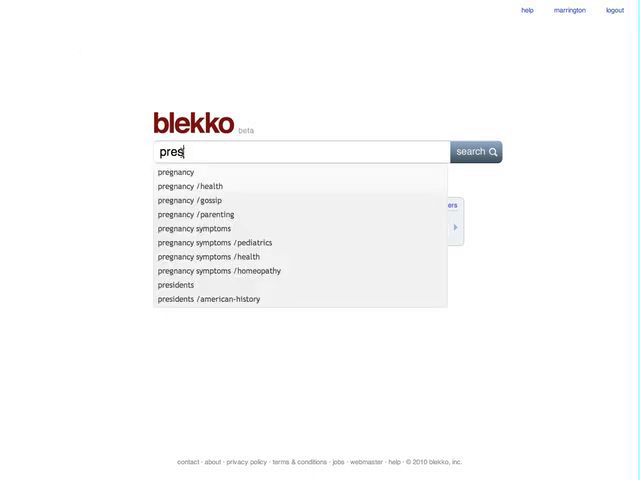
type("barack")
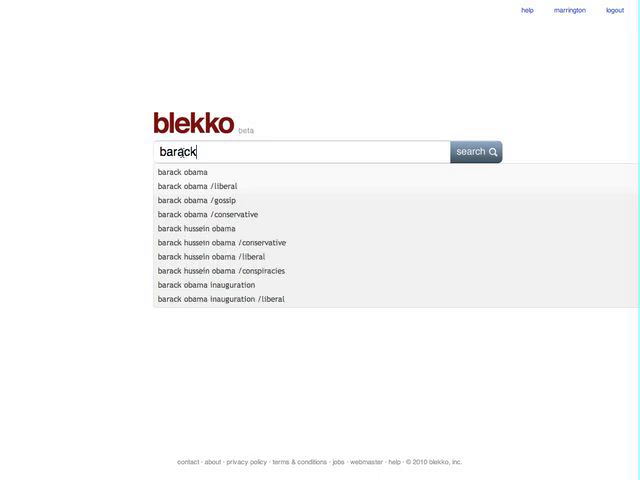
type("obama")
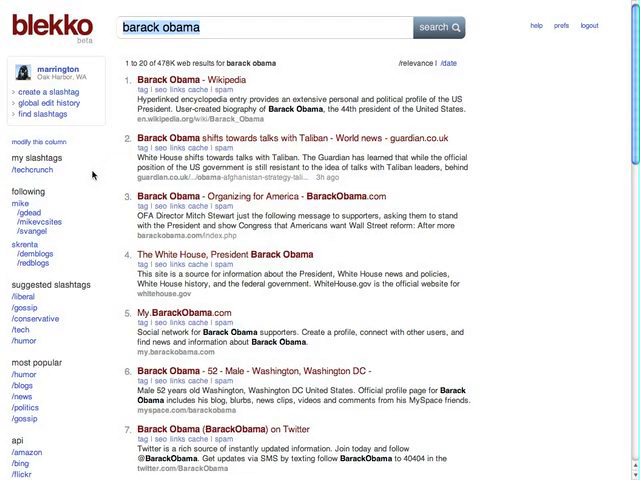
mouse_move(220, 227)
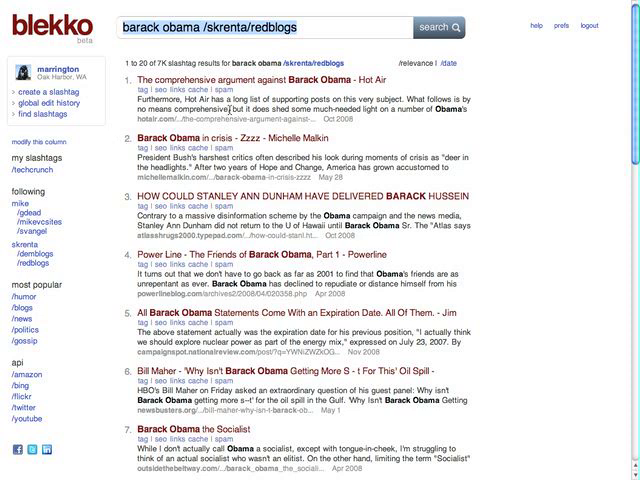
mouse_move(323, 93)
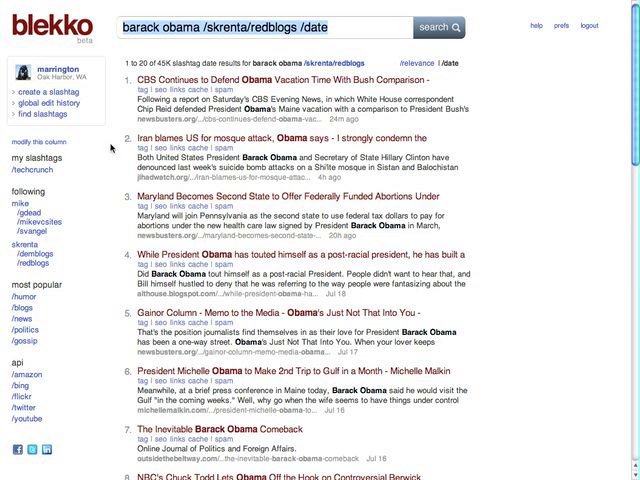
mouse_move(112, 148)
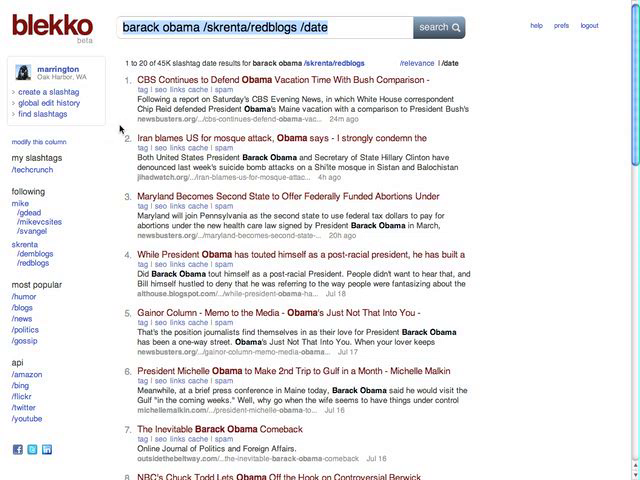
mouse_move(118, 130)
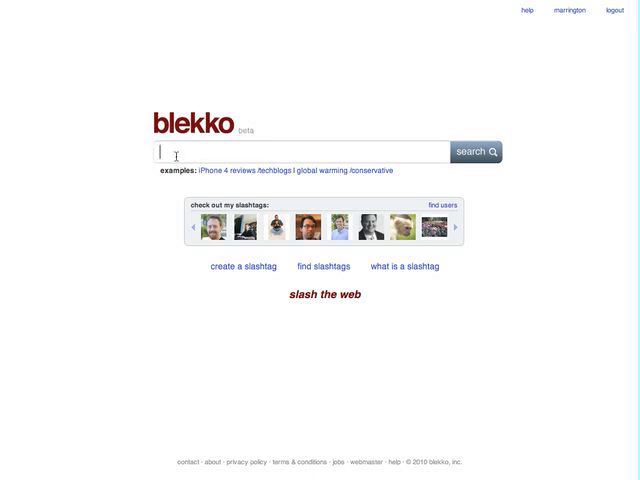
- Search 'techcrunch.com /seo', showing 782,138 inbound links across 44 states and 72 countries
type("techc")
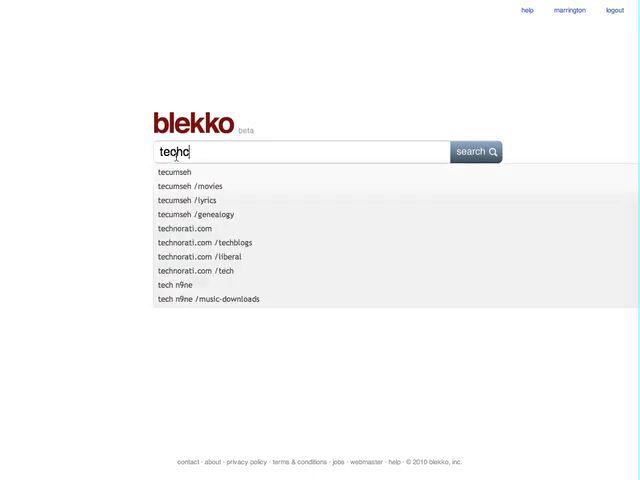
type("runch")
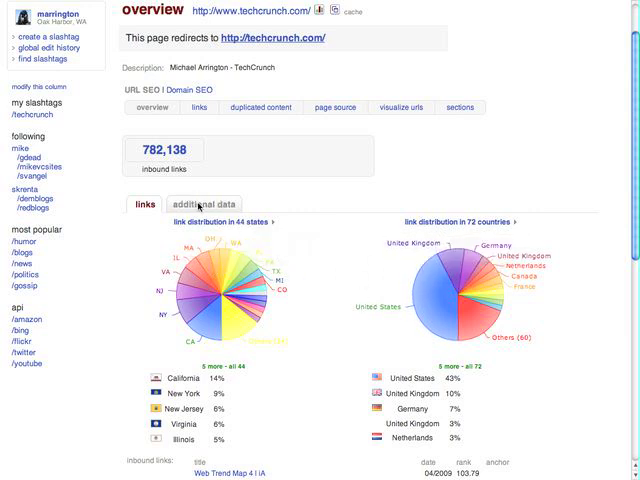
- Show techcrunch.com's additional crawl data and scroll down through the details
left_click(202, 204)
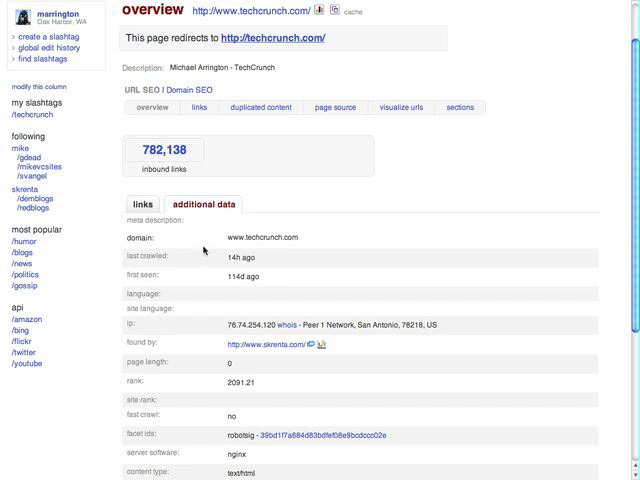
mouse_move(205, 267)
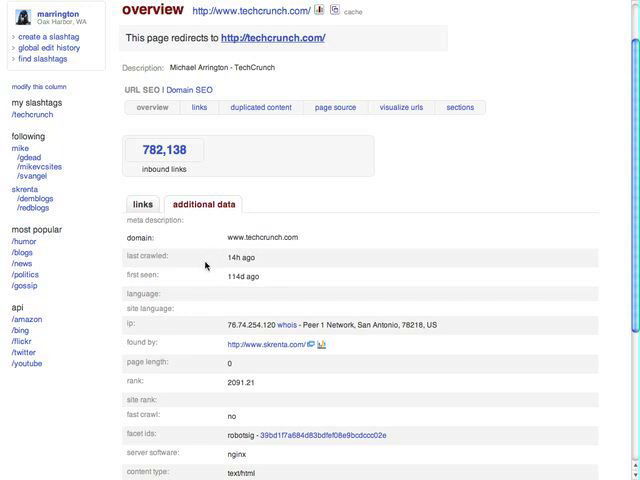
mouse_move(210, 283)
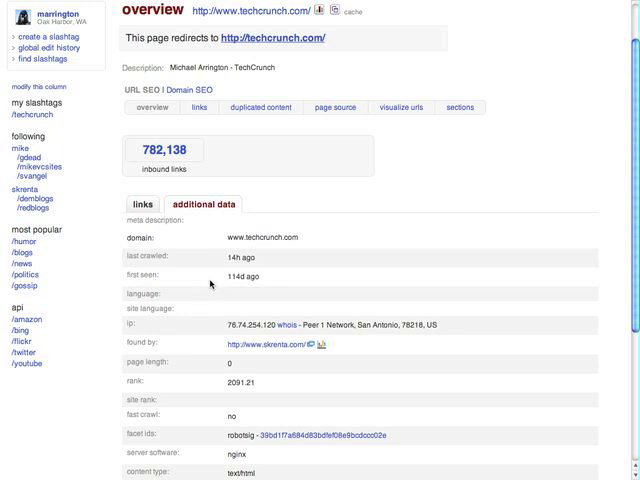
scroll("down", 3)
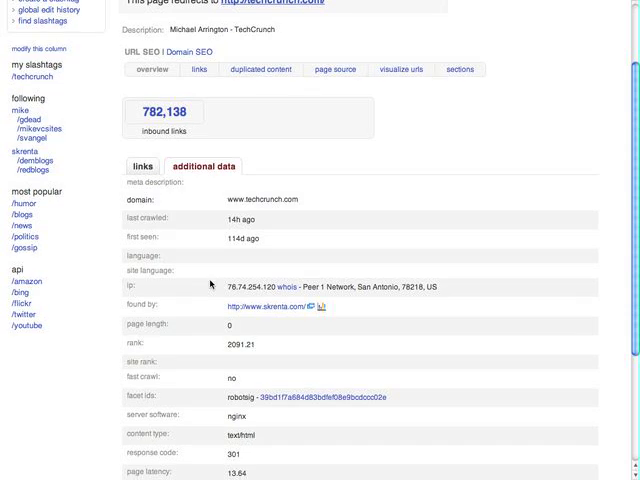
scroll("down", 3)
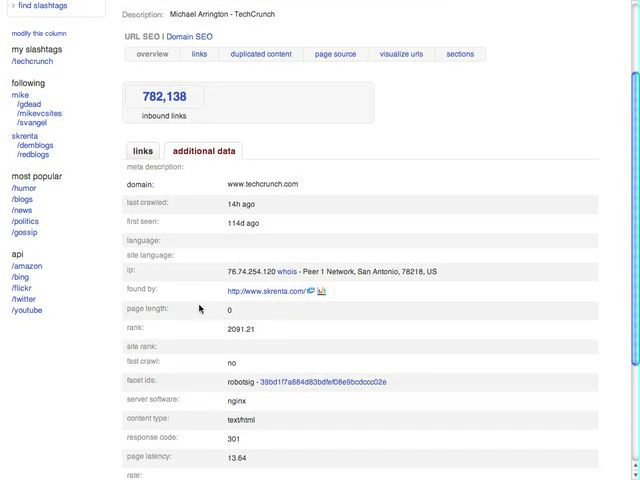
scroll("down", 3)
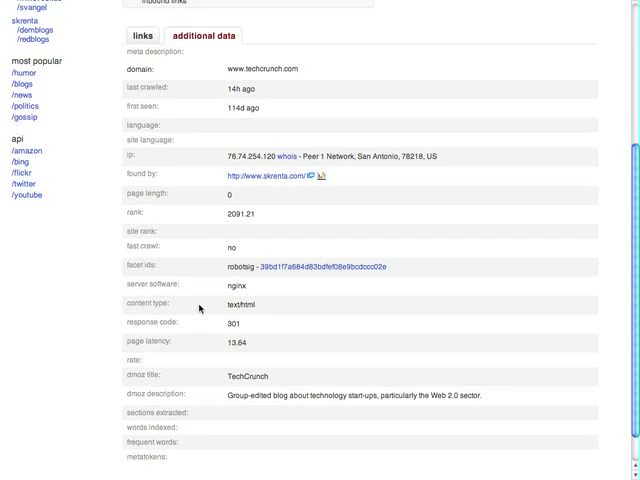
scroll("down", 3)
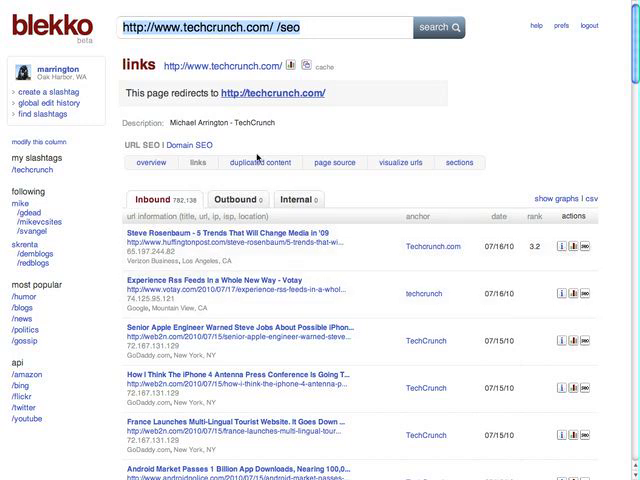
- Search techcrunch.com and open its duplicated content report, which only shows a redirect notice
left_click(262, 162)
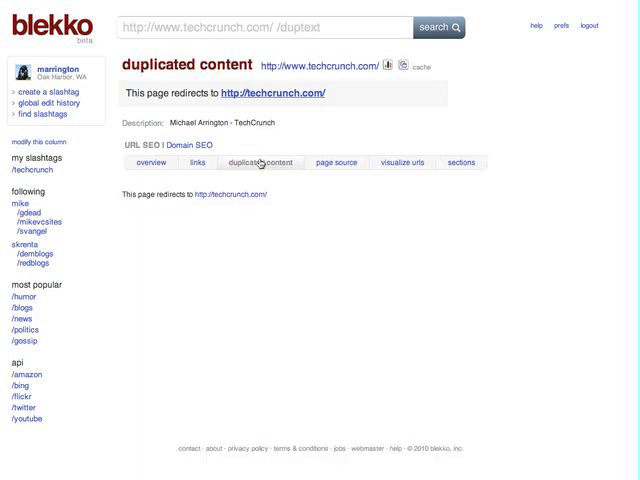
mouse_move(297, 125)
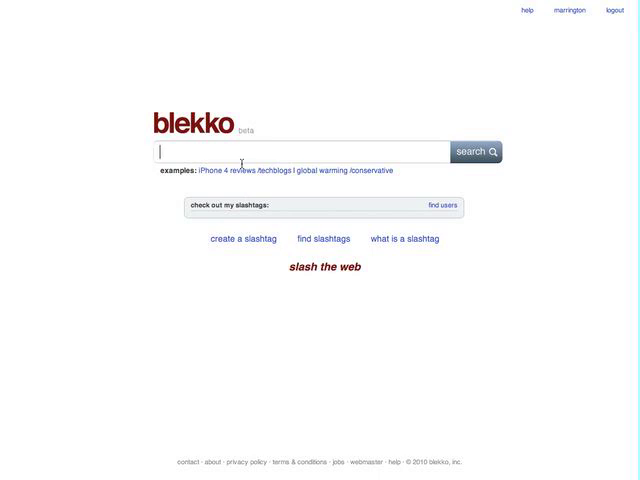
type("t")
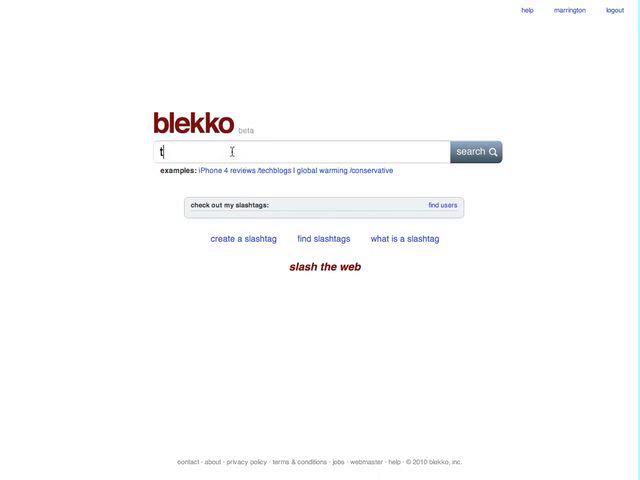
type("techcrunch.com")
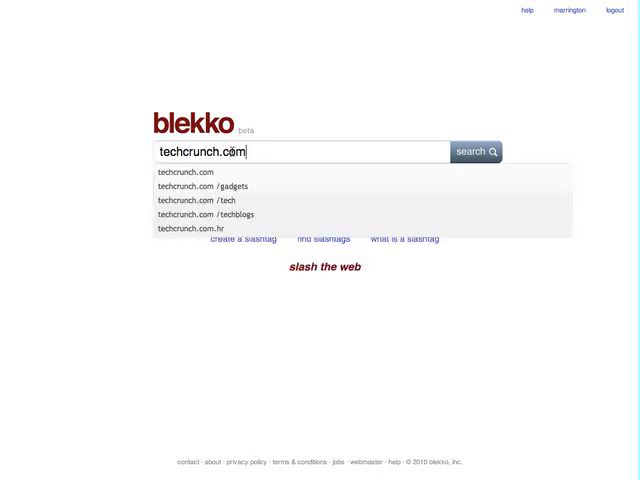
left_click(476, 151)
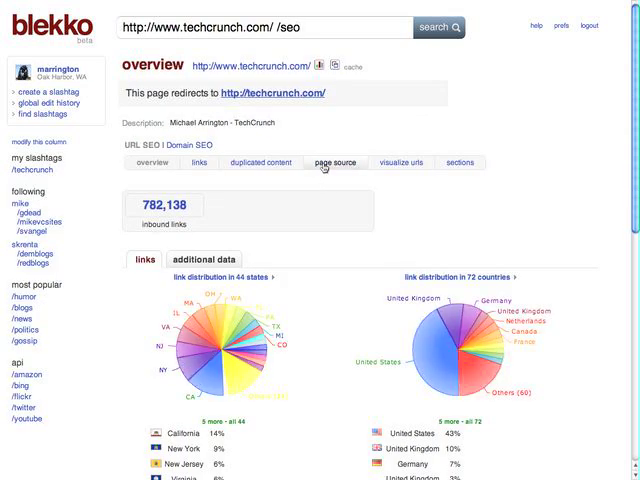
left_click(262, 162)
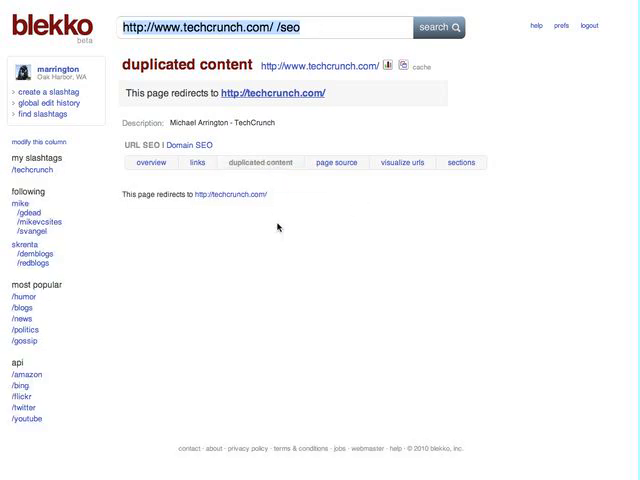
mouse_move(282, 225)
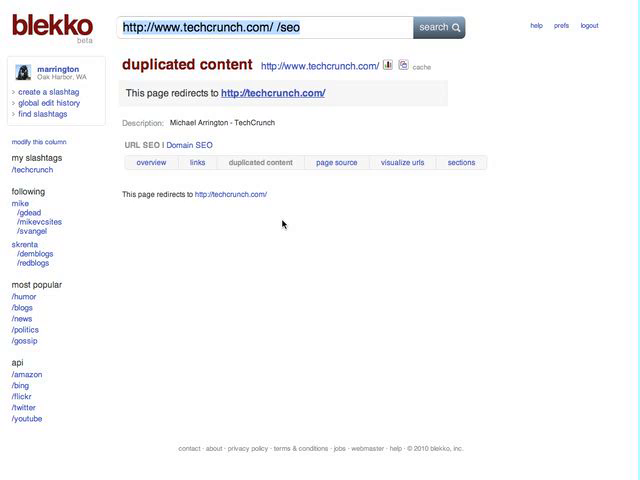
mouse_move(303, 203)
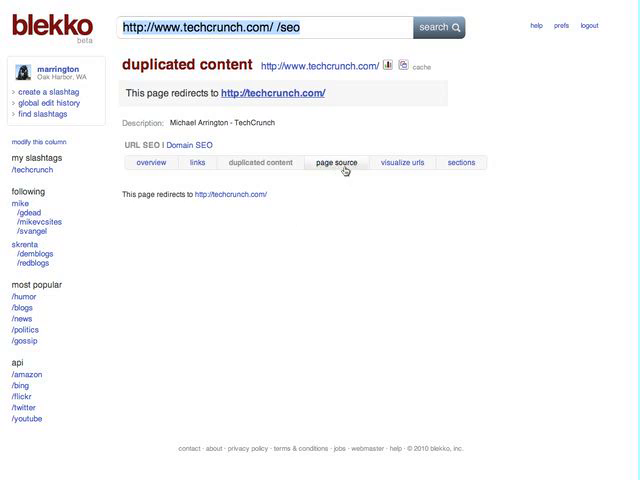
- View techcrunch.com's HTML page source, then go back to its overview with 782,138 inbound links
left_click(405, 162)
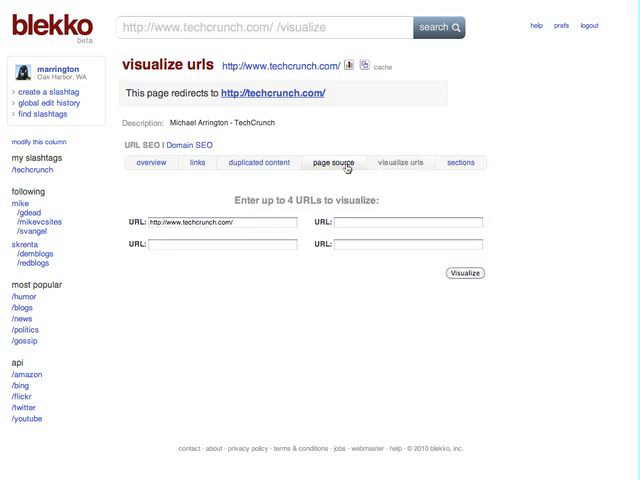
left_click(329, 162)
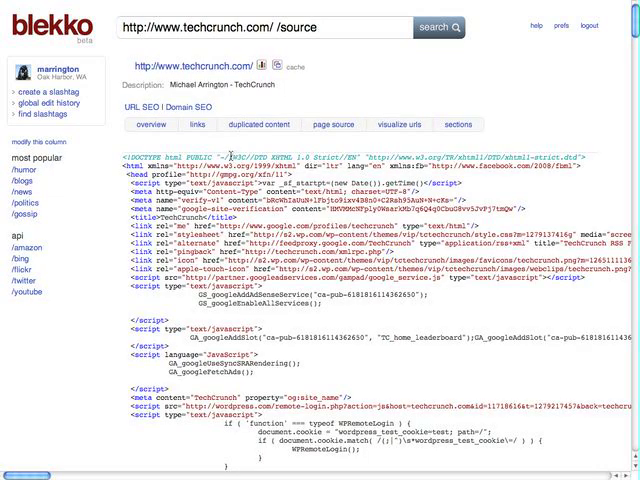
left_click(152, 124)
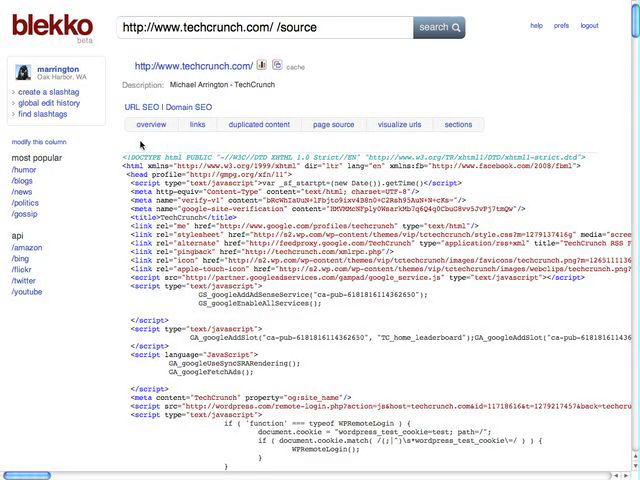
left_click(148, 124)
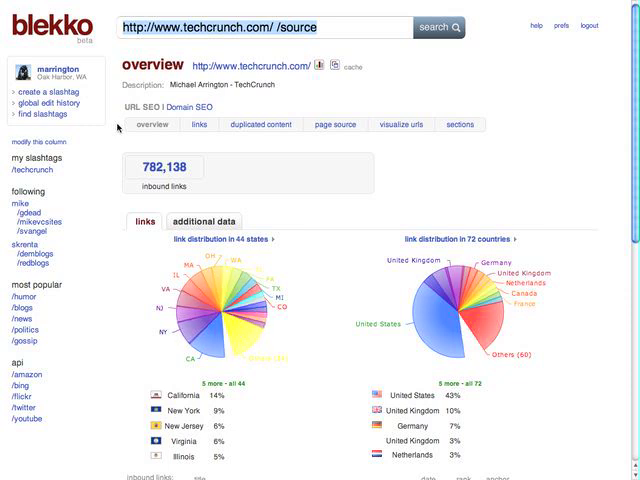
scroll("down", 3)
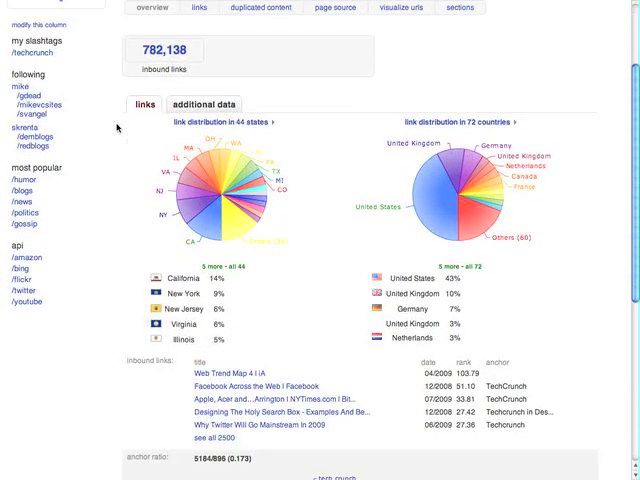
scroll("down", 3)
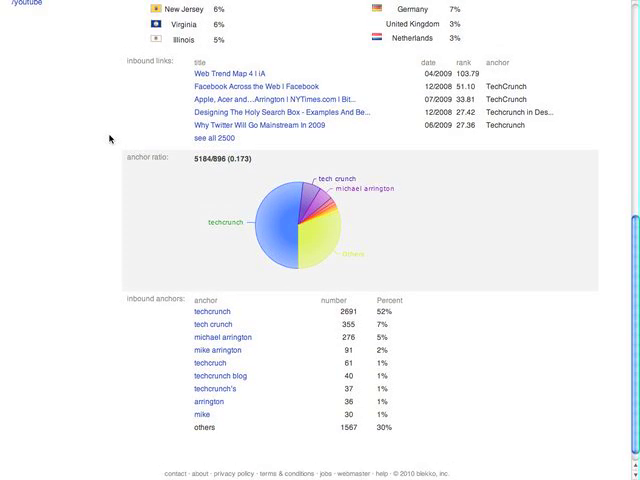
scroll("up", 3)
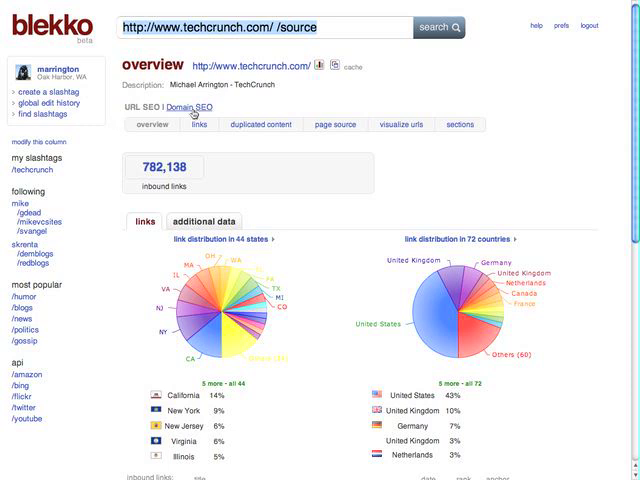
mouse_move(305, 110)
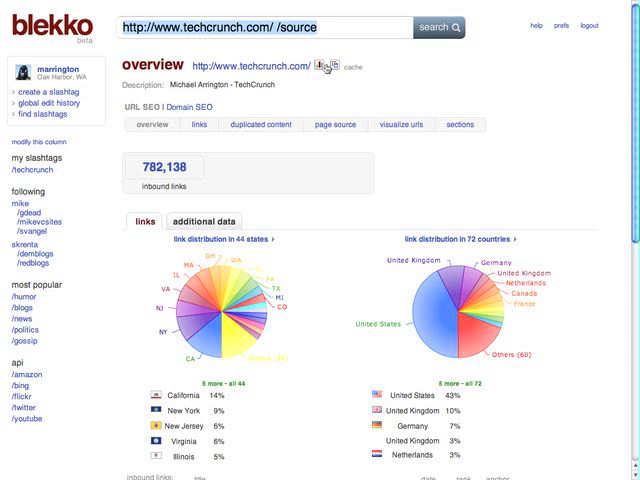
- Open the visualize urls form with techcrunch.com prefilled via the header's visualize icon
left_click(406, 124)
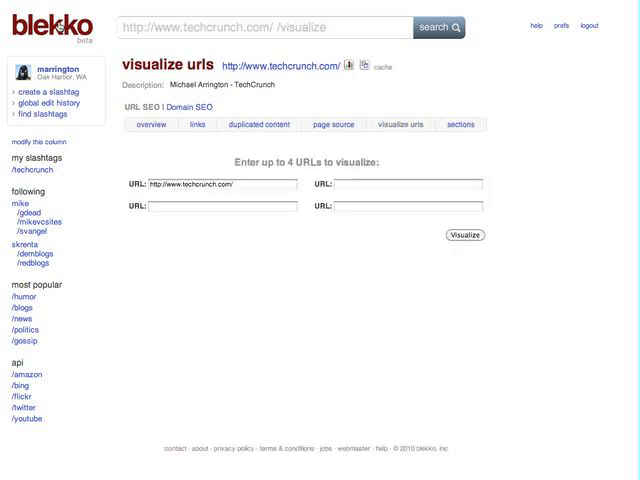